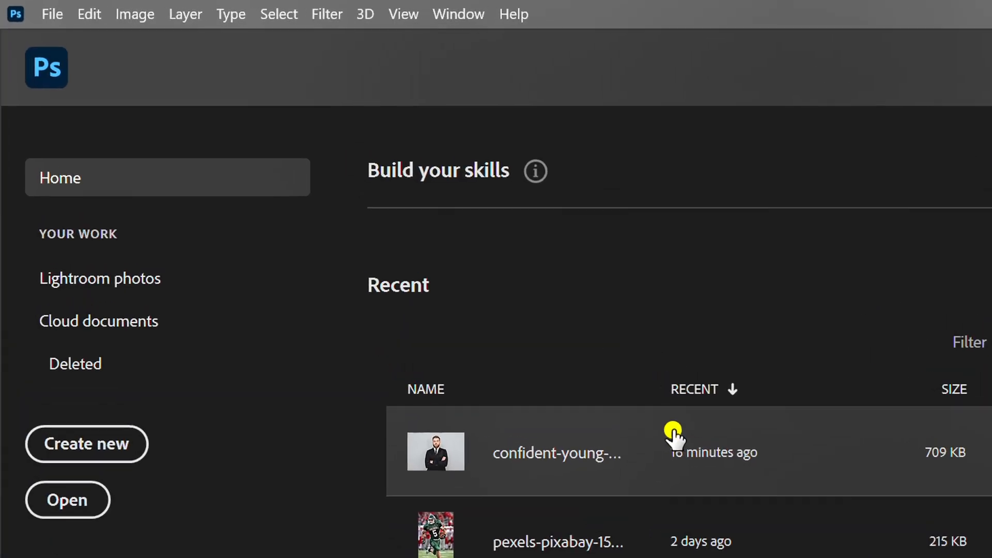
# Open the confident-young-businessman JPG with the grey backdrop via File > Open.
pyautogui.click(52, 15)
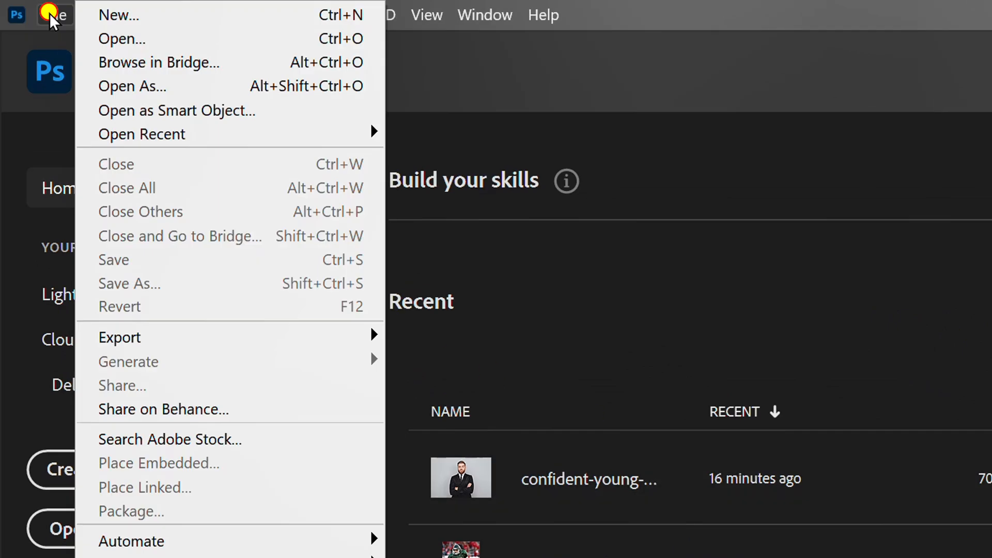
pyautogui.click(123, 39)
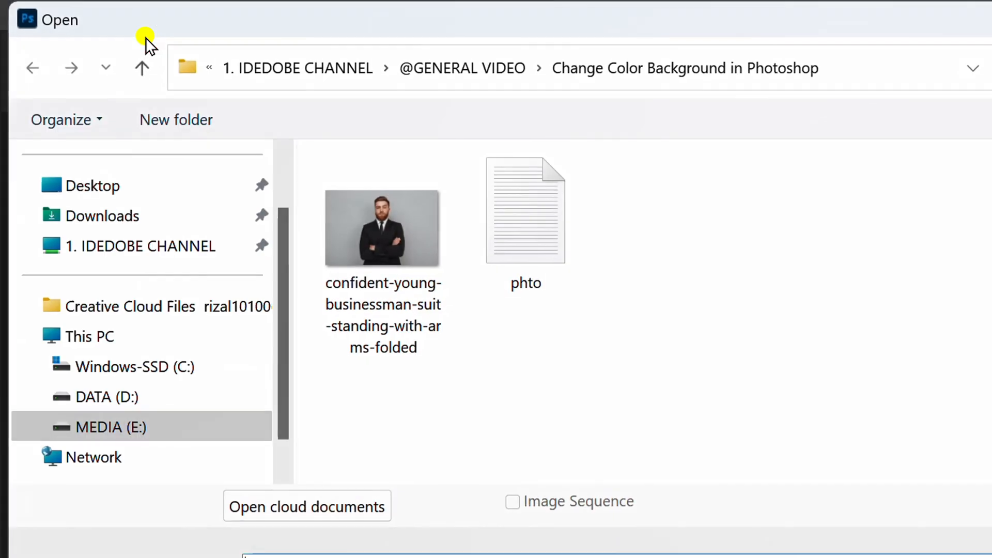
pyautogui.click(382, 228)
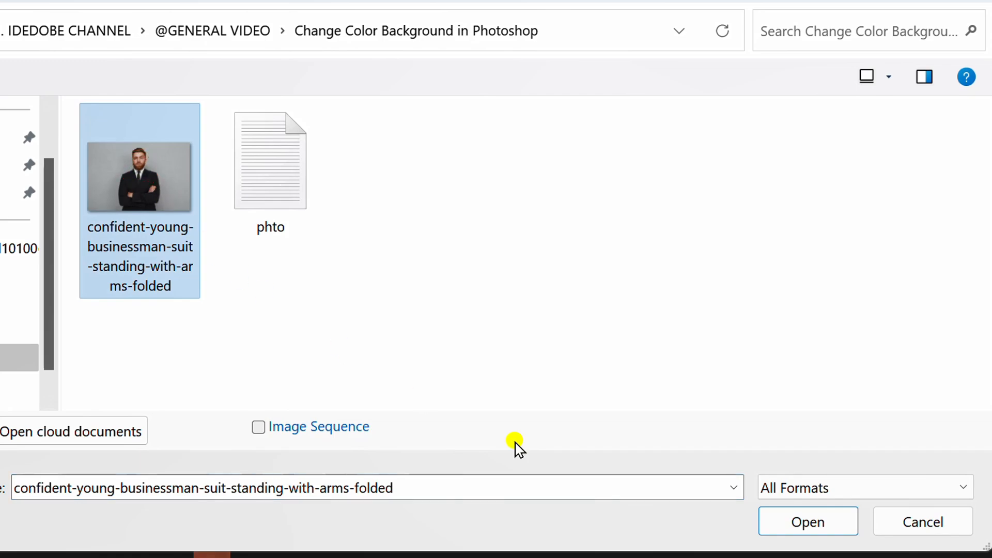
pyautogui.click(807, 521)
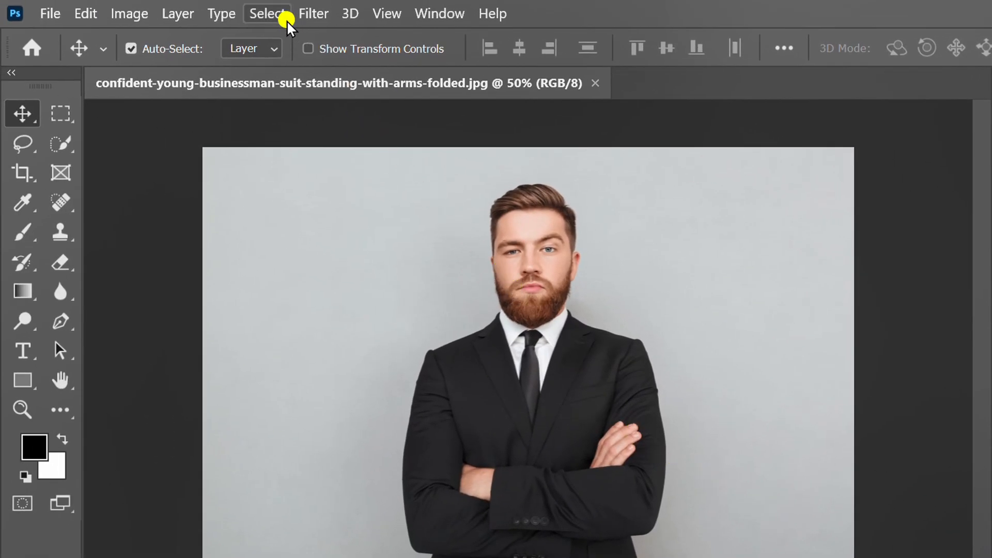
# Select the businessman automatically with Select > Subject, isolating him from the backdrop.
pyautogui.click(265, 13)
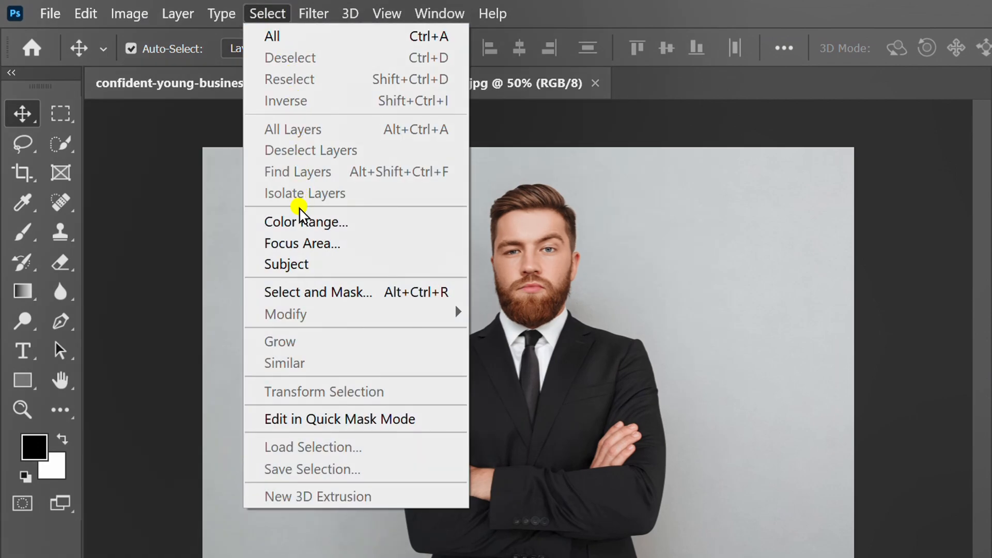
pyautogui.click(321, 260)
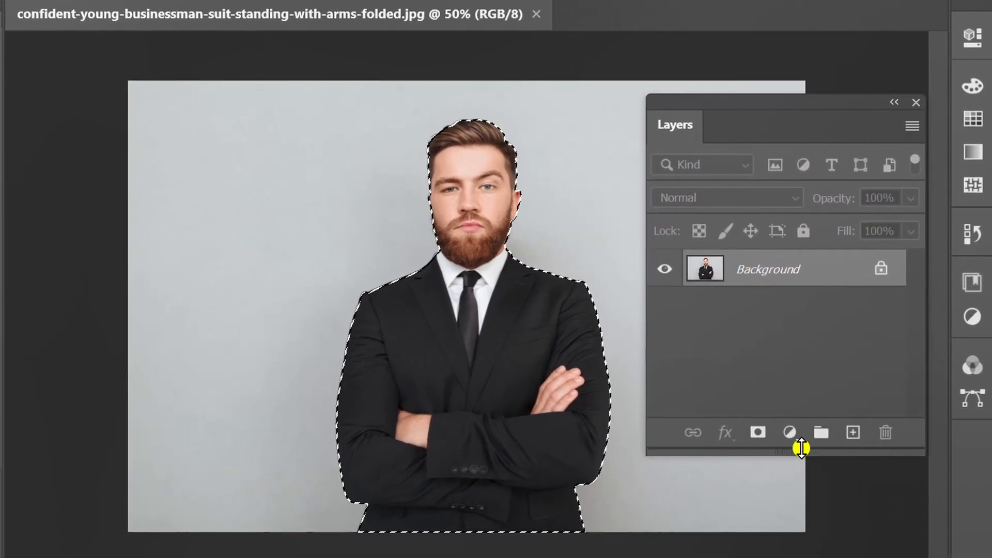
# Add a Solid Color fill layer in pure red ff0000, masked to the man's selection.
pyautogui.click(790, 432)
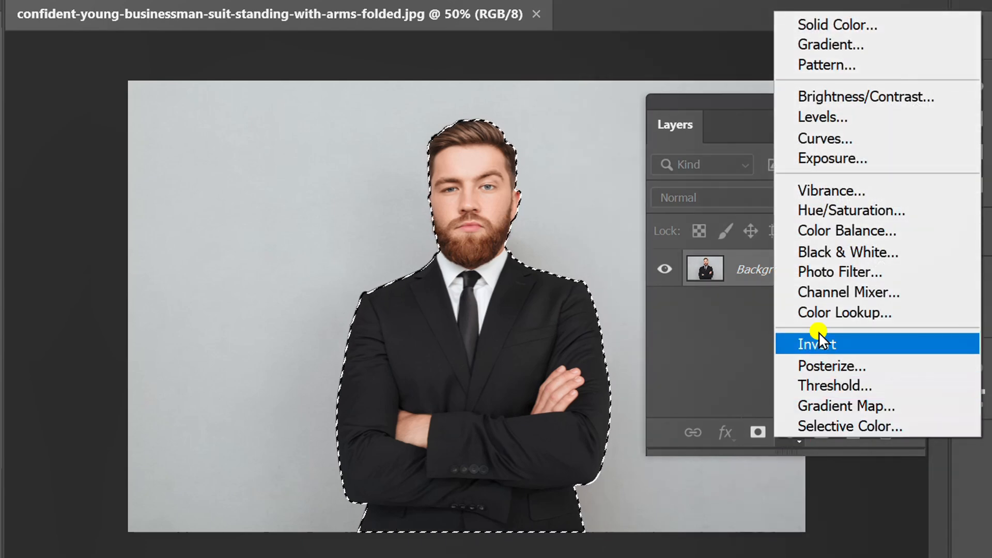
pyautogui.click(839, 25)
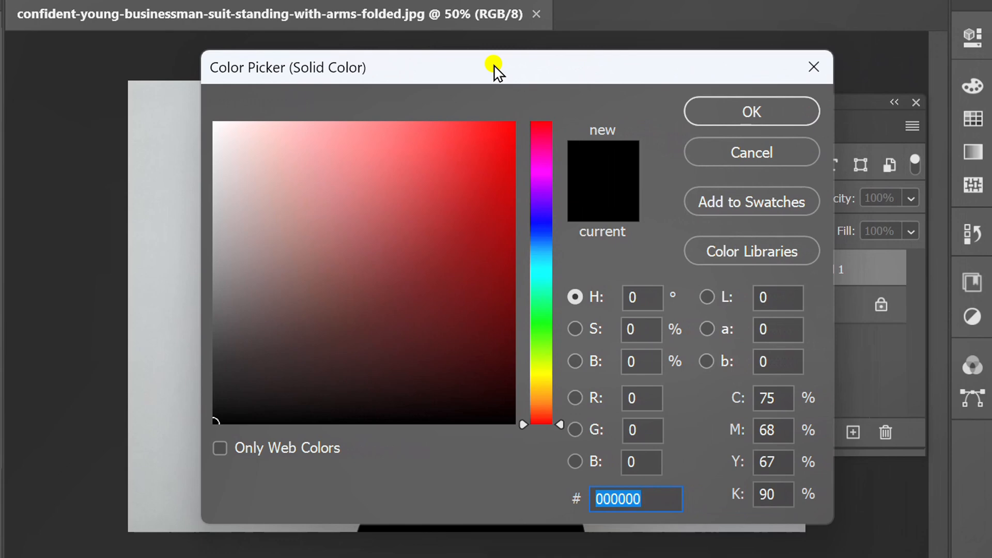
pyautogui.click(497, 181)
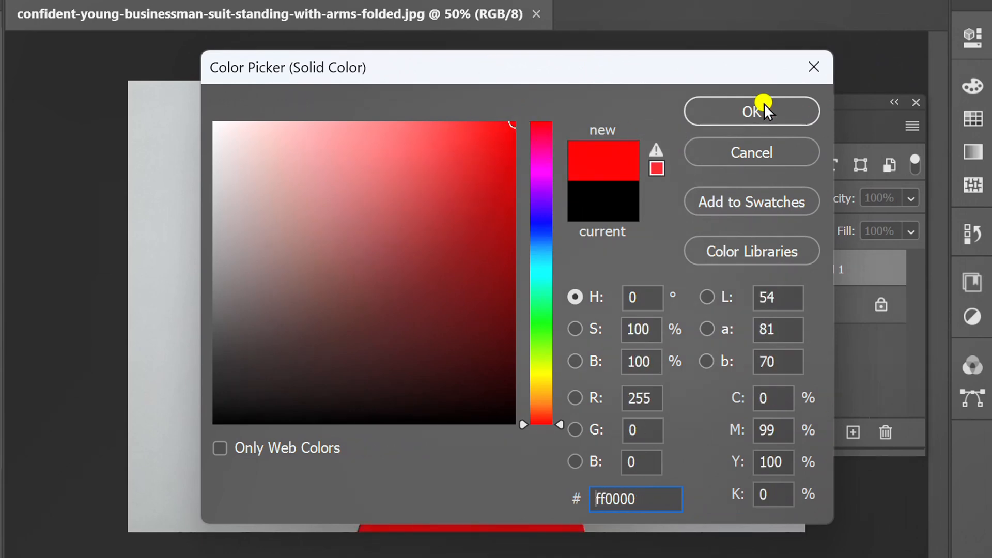
pyautogui.click(751, 111)
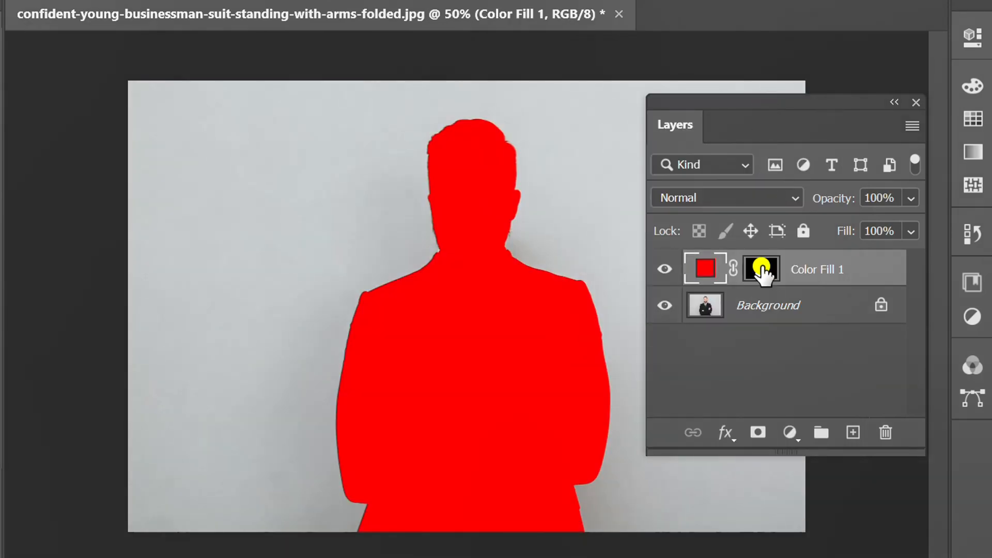
# Invert the fill's mask so red covers the backdrop and blend the layer in Multiply mode.
pyautogui.press('Ctrl+I')
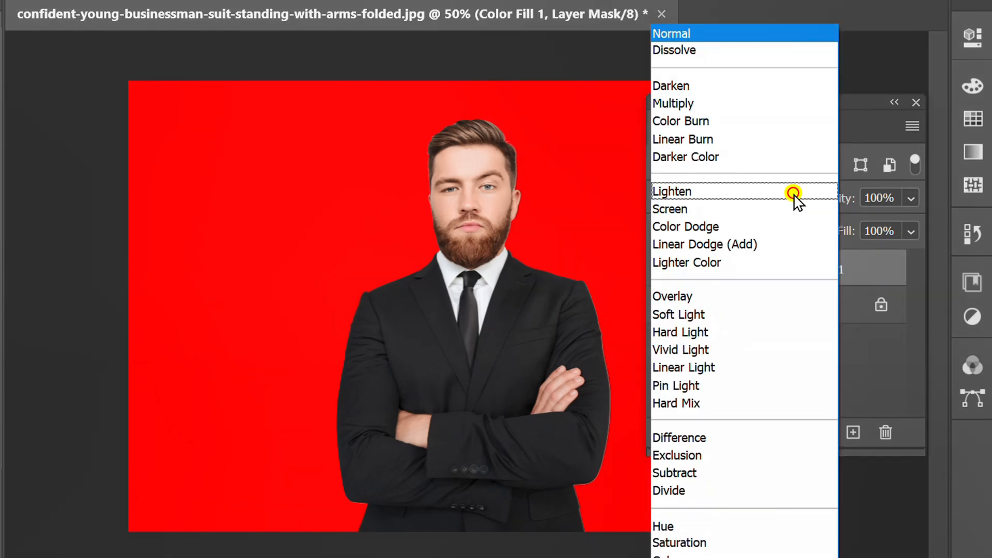
pyautogui.moveTo(682, 104)
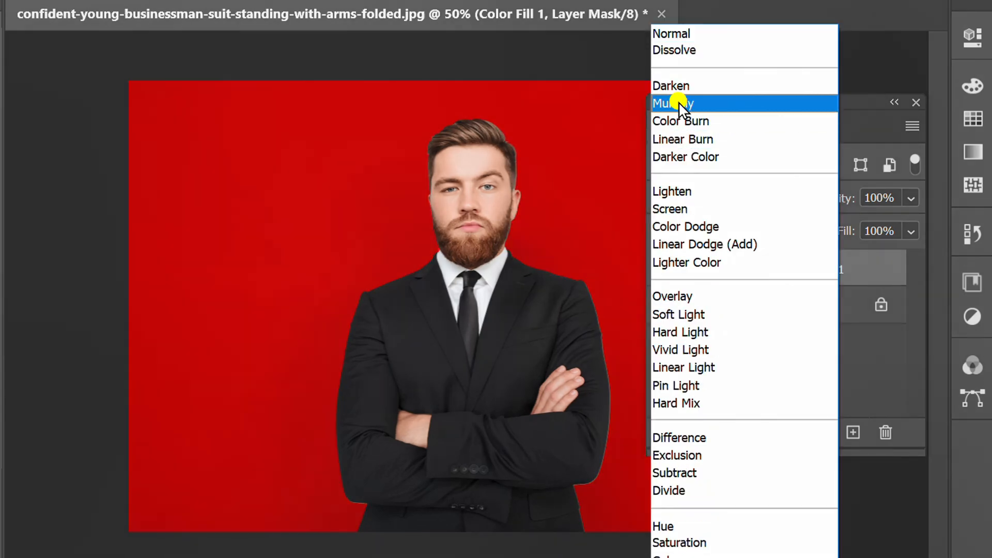
pyautogui.click(672, 103)
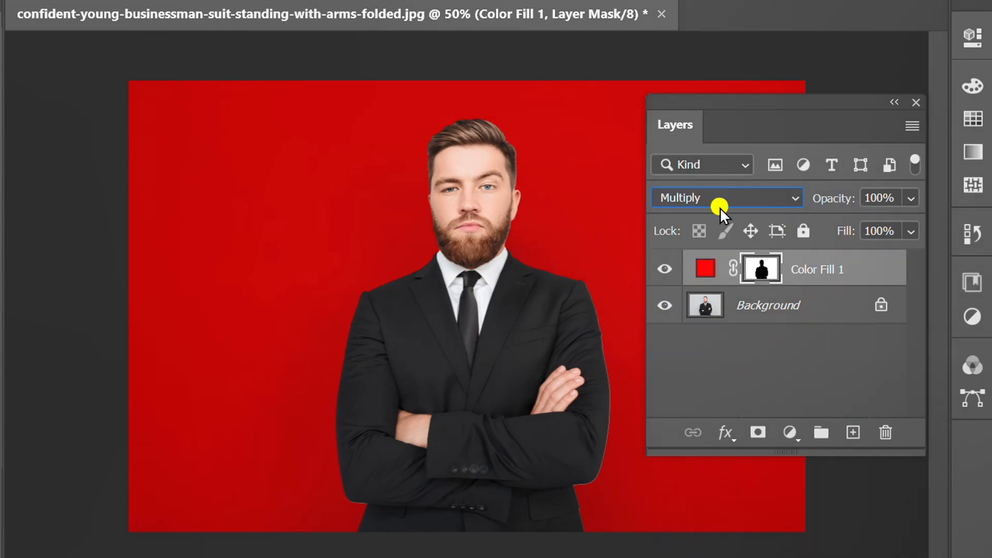
pyautogui.click(705, 269)
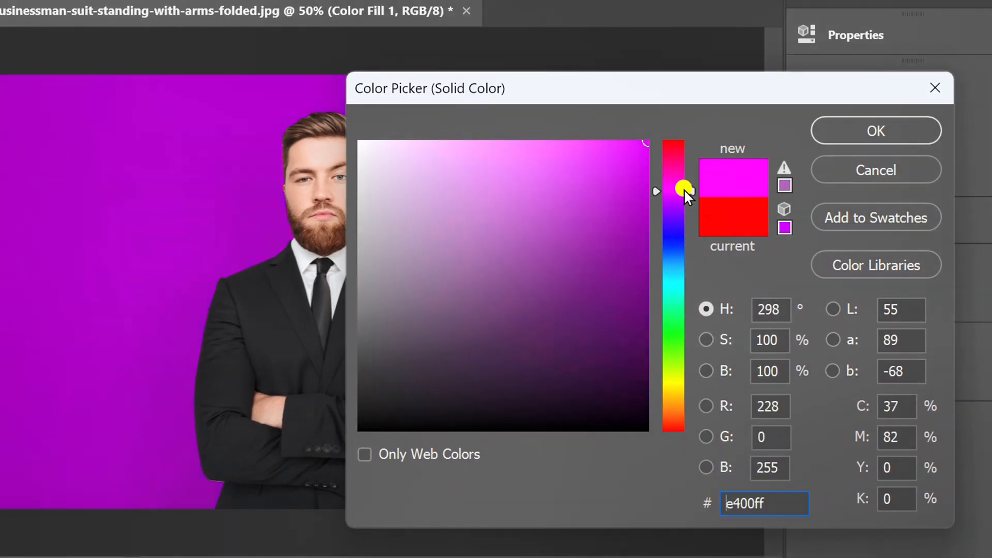
pyautogui.moveTo(685, 192); pyautogui.dragTo(689, 287)
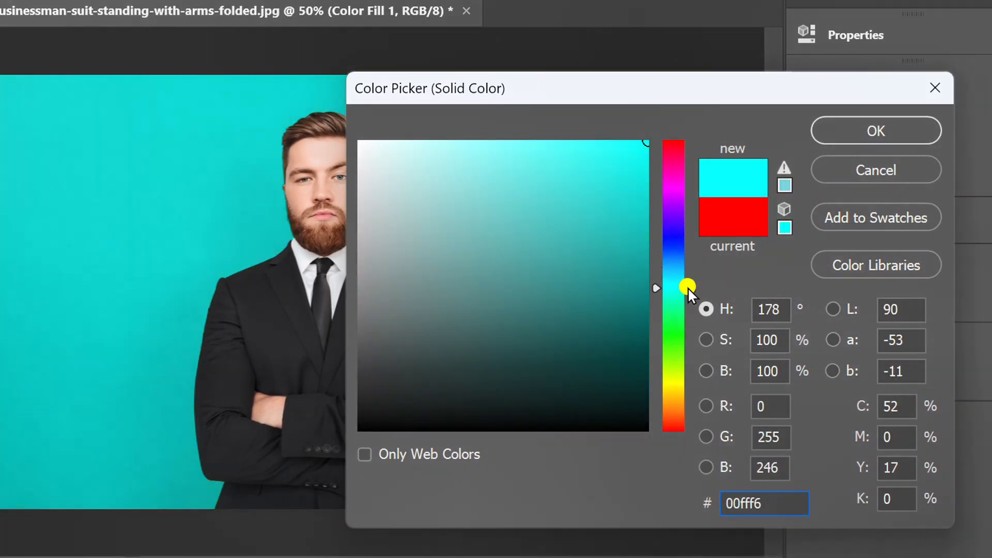
pyautogui.moveTo(689, 288); pyautogui.dragTo(692, 179)
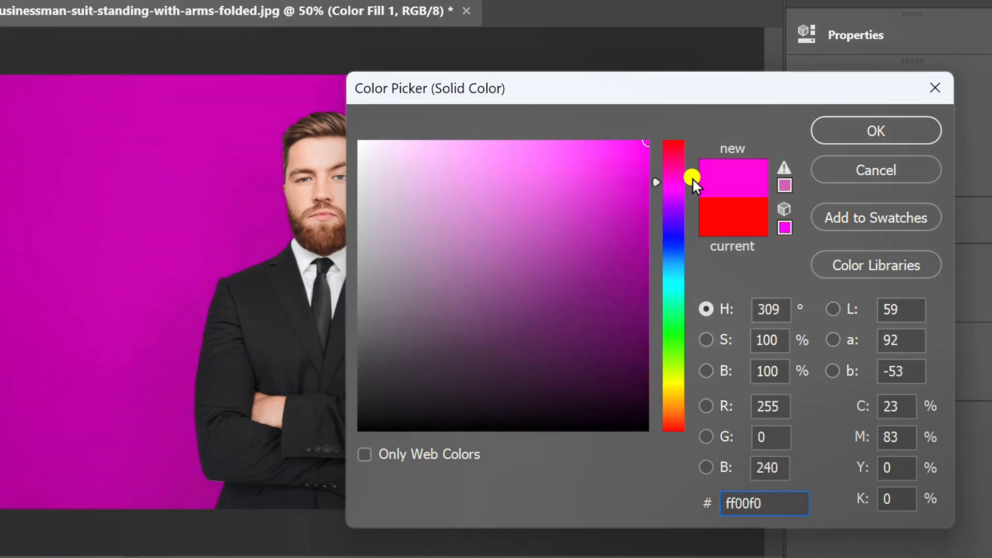
pyautogui.moveTo(693, 178); pyautogui.dragTo(670, 269)
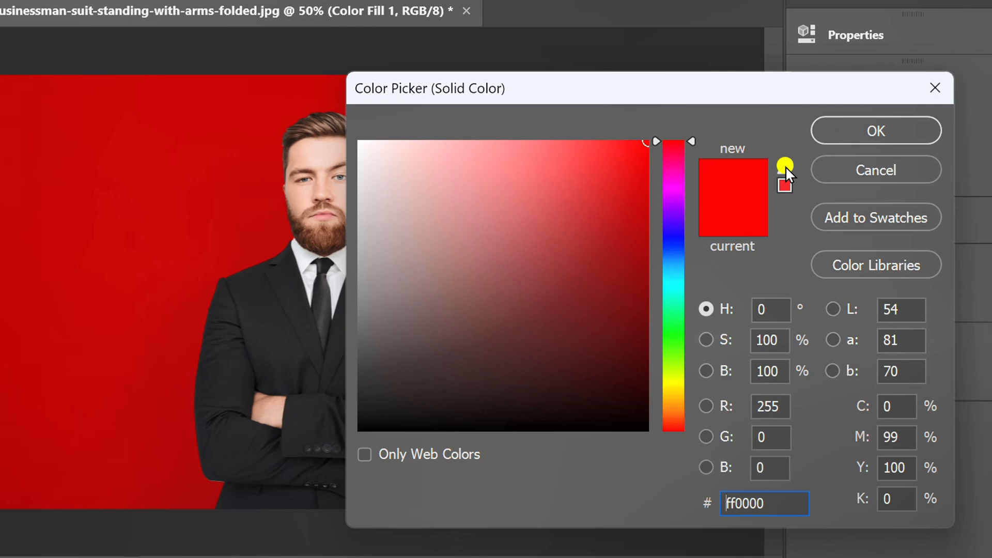
pyautogui.click(875, 131)
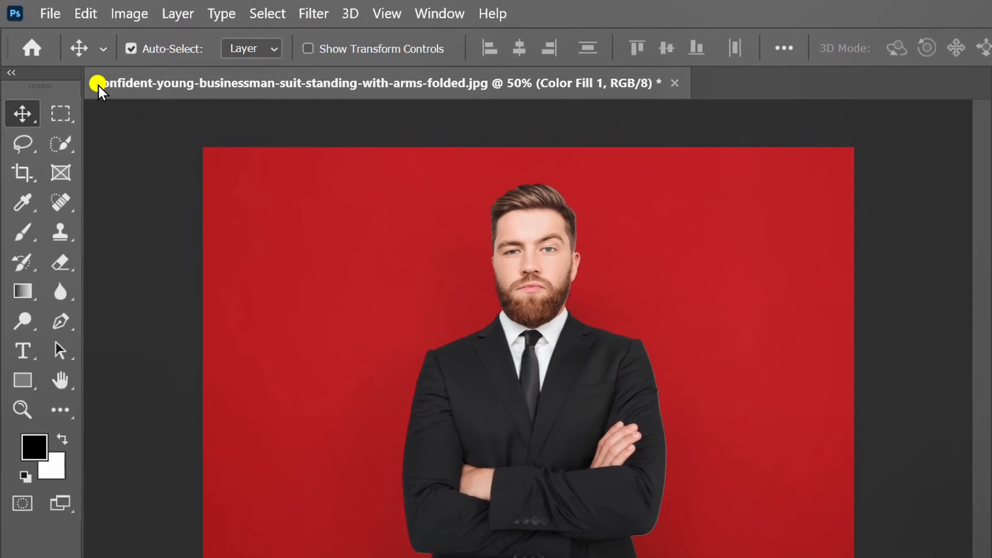
# Export the photo as a full-size 100% JPG saved as 'Red Background'.
pyautogui.click(49, 15)
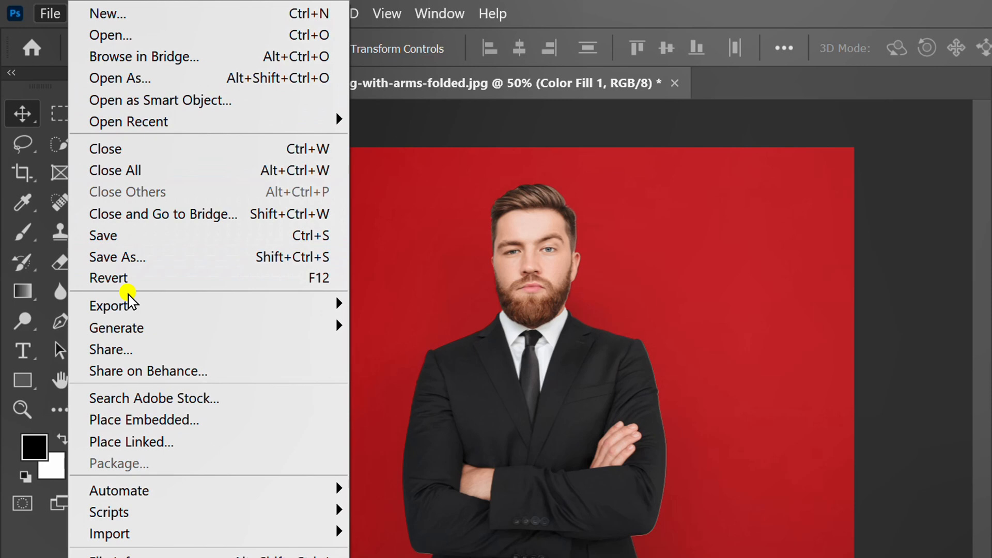
pyautogui.moveTo(108, 305)
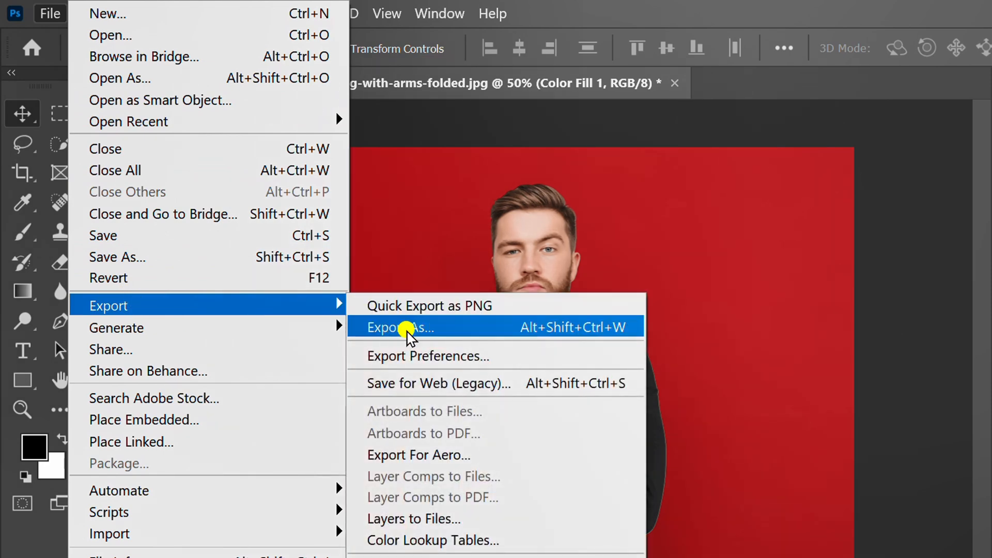
pyautogui.click(401, 328)
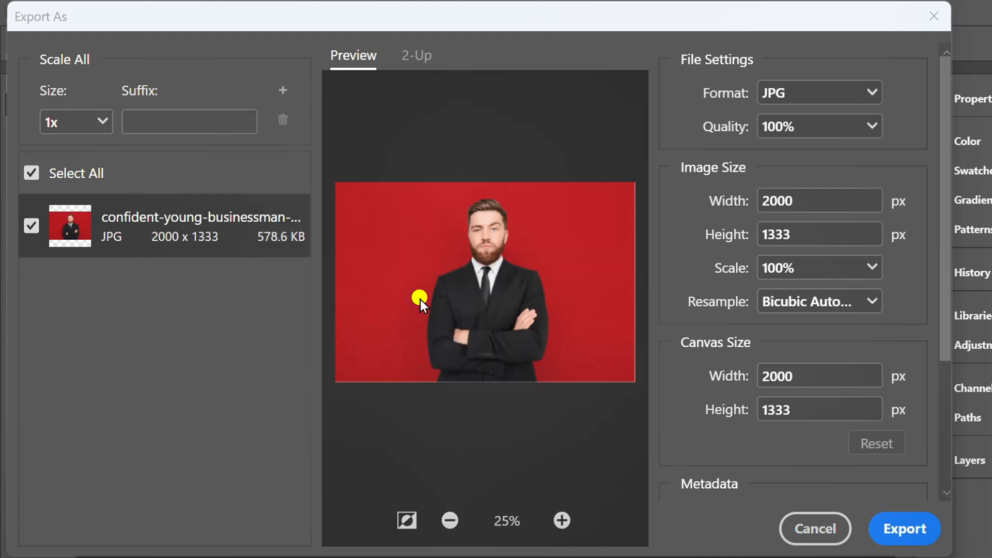
pyautogui.click(913, 529)
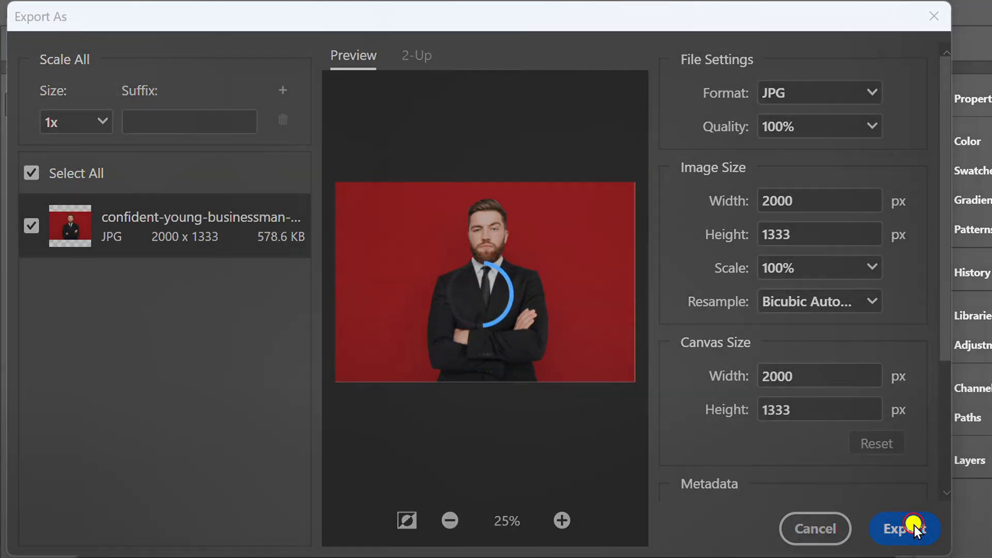
pyautogui.click(905, 529)
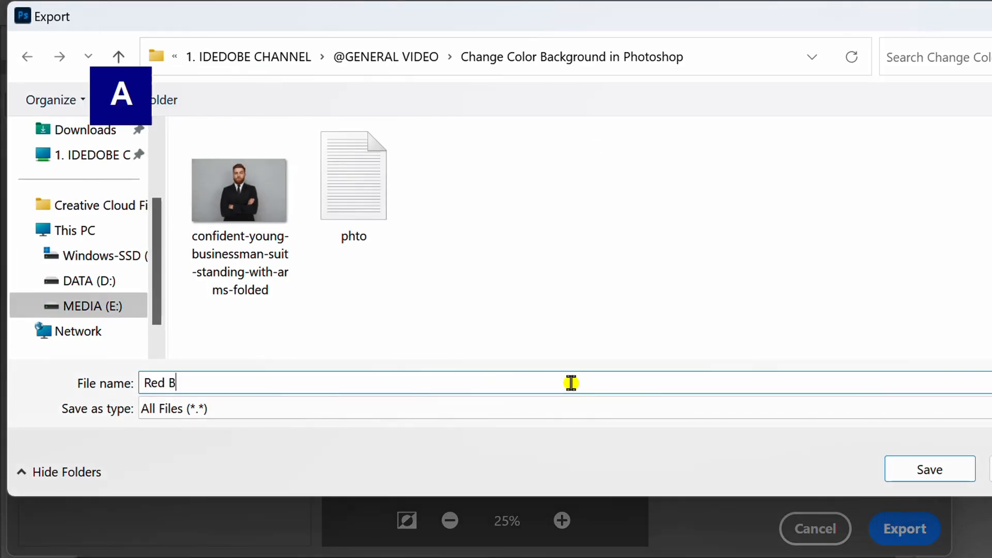
pyautogui.write('ackground')
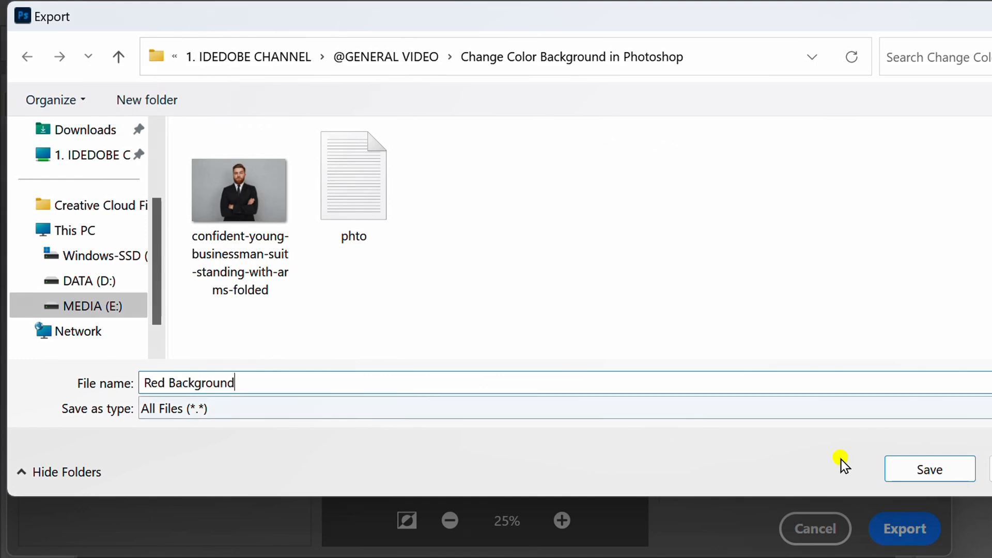
pyautogui.click(930, 469)
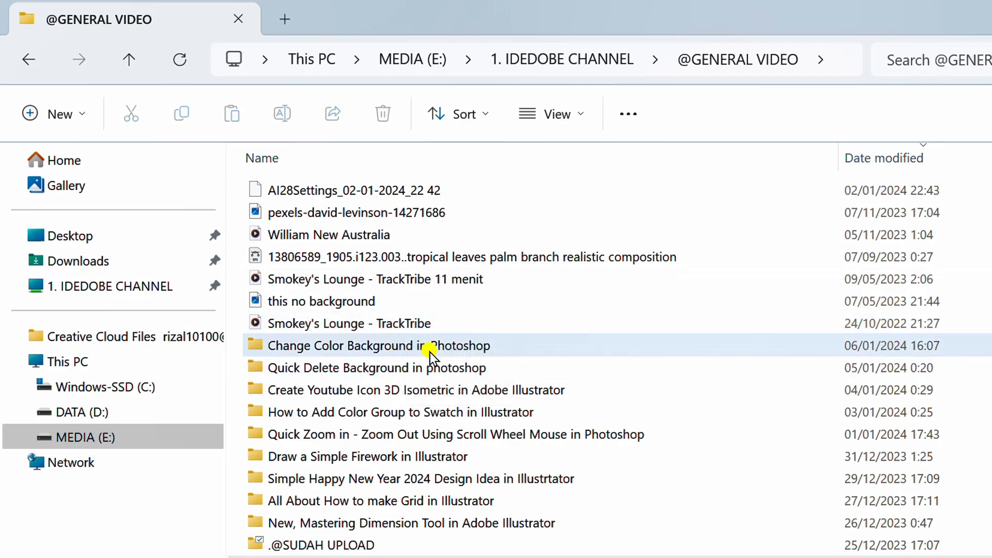
# Open the Change Color Background in Photoshop folder and preview the original grey-backdrop photo.
pyautogui.doubleClick(378, 345)
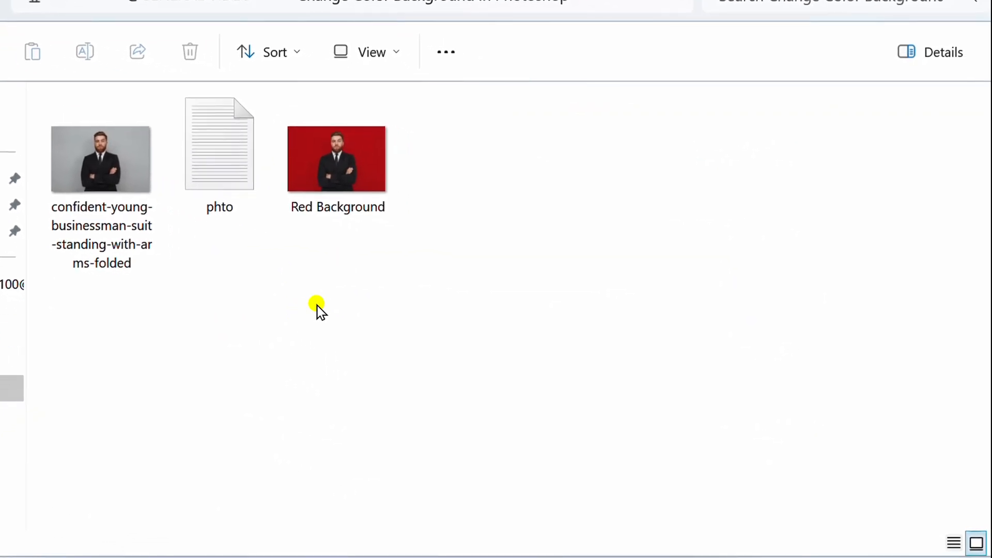
pyautogui.doubleClick(97, 159)
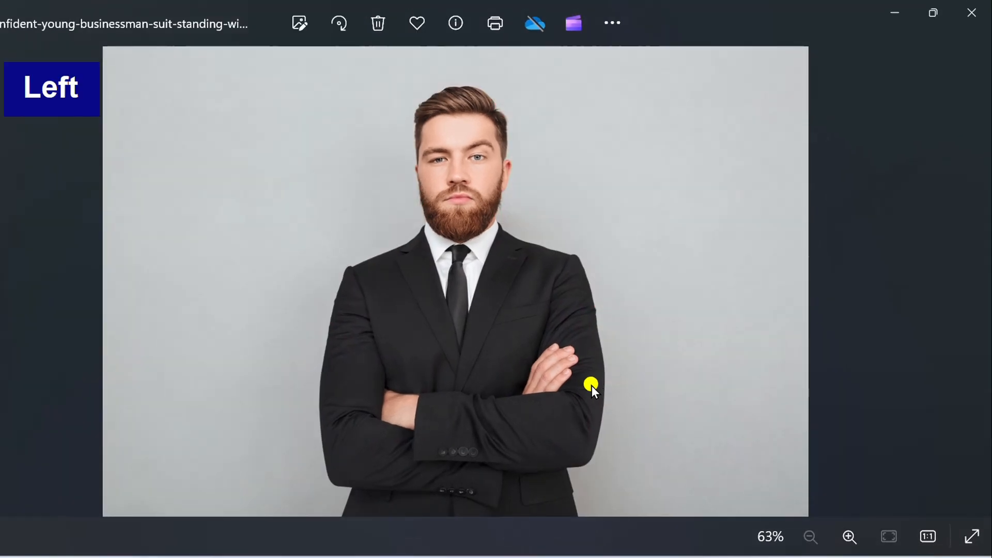